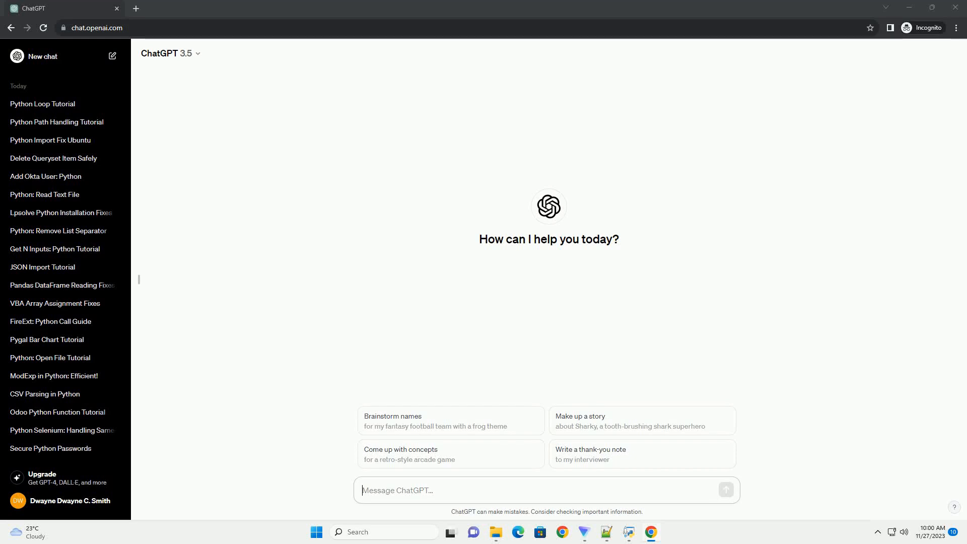
Step: Request a tutorial on Python's not-equal operator with code examples
{"action": "left_click", "coordinate": [725, 490]}
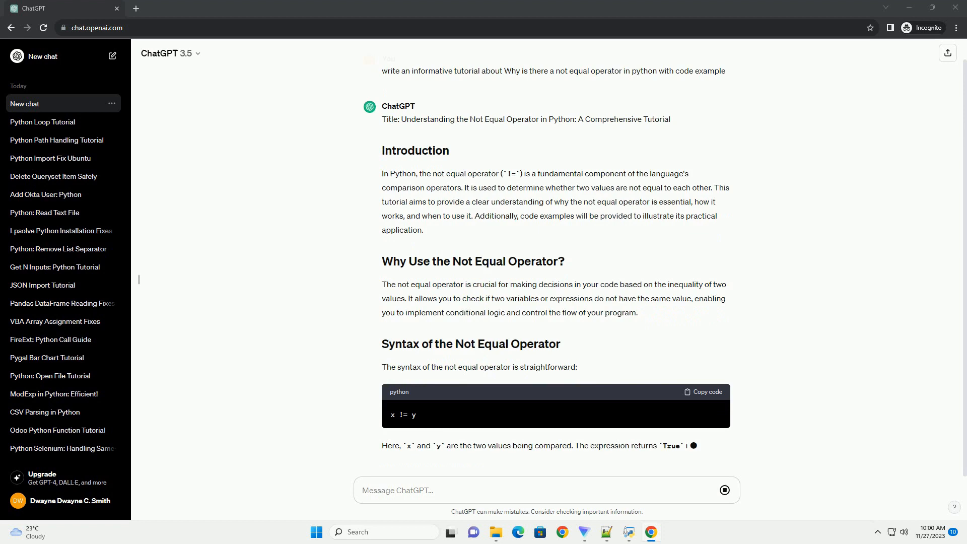
Step: Follow the generating reply through the Syntax section and Example 1's simple comparison
{"action": "scroll", "scroll_direction": "down", "scroll_amount": 3}
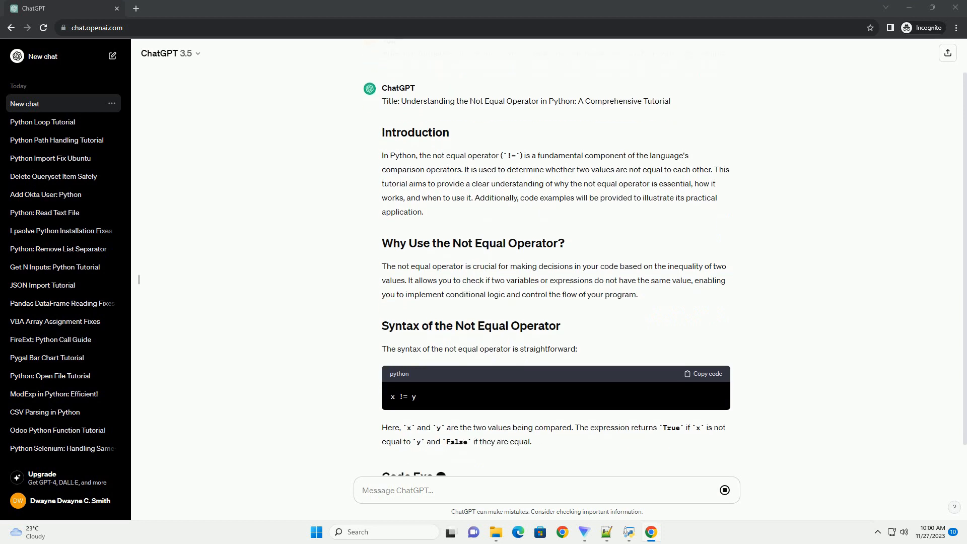
{"action": "scroll", "scroll_direction": "down", "scroll_amount": 3}
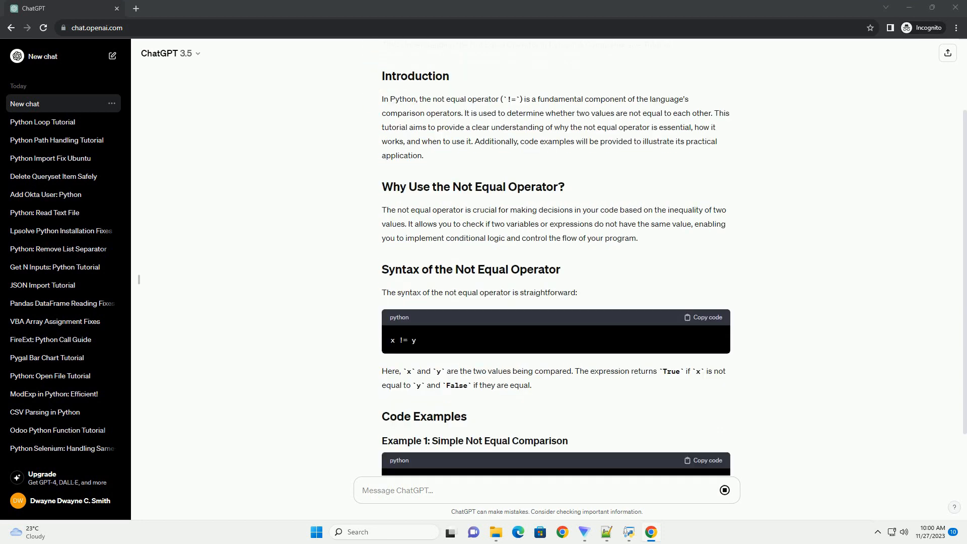
{"action": "scroll", "scroll_direction": "down", "scroll_amount": 3}
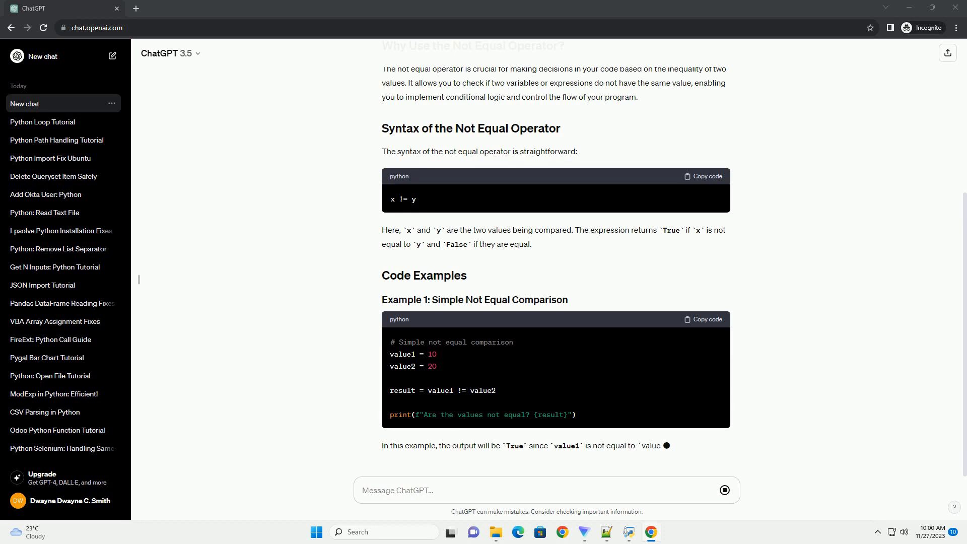
Step: Scroll to follow Example 2, using not-equal inside conditional statements
{"action": "scroll", "scroll_direction": "down", "scroll_amount": 3}
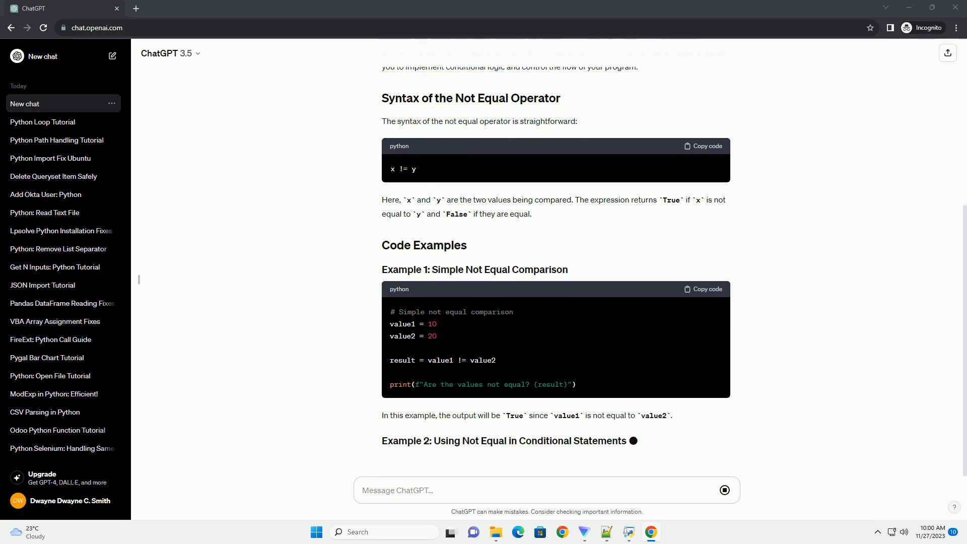
{"action": "scroll", "scroll_direction": "down", "scroll_amount": 3}
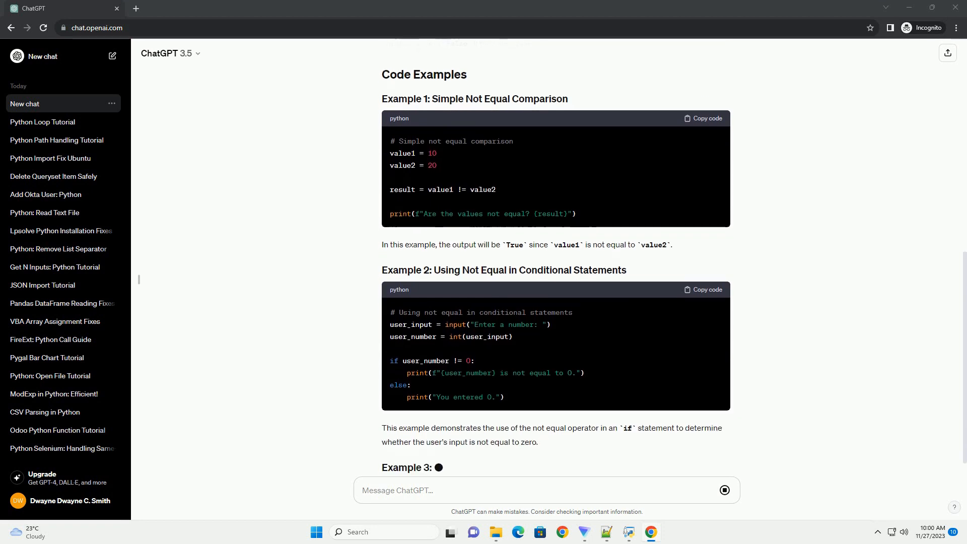
Step: Follow Example 3 on not-equal with strings as the conclusion begins
{"action": "scroll", "scroll_direction": "down", "scroll_amount": 3}
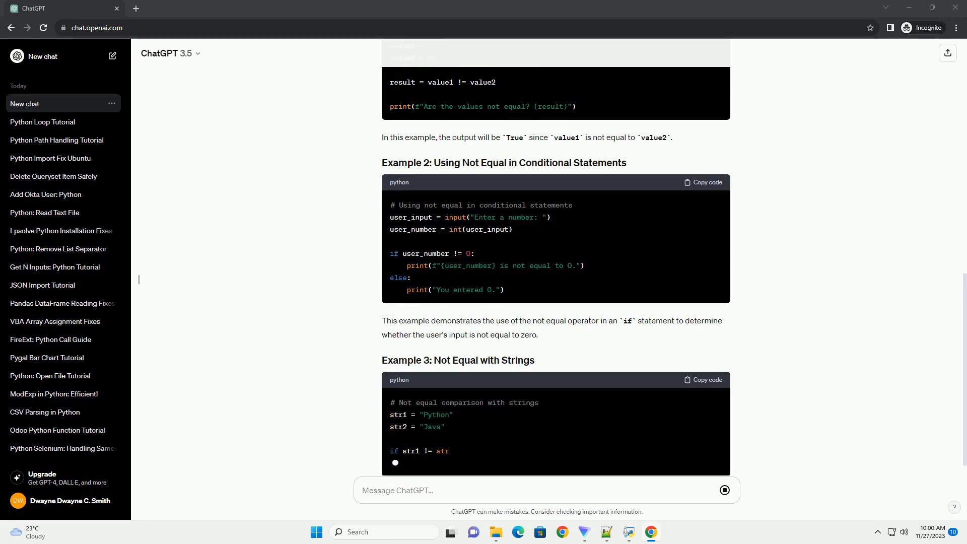
{"action": "scroll", "scroll_direction": "down", "scroll_amount": 3}
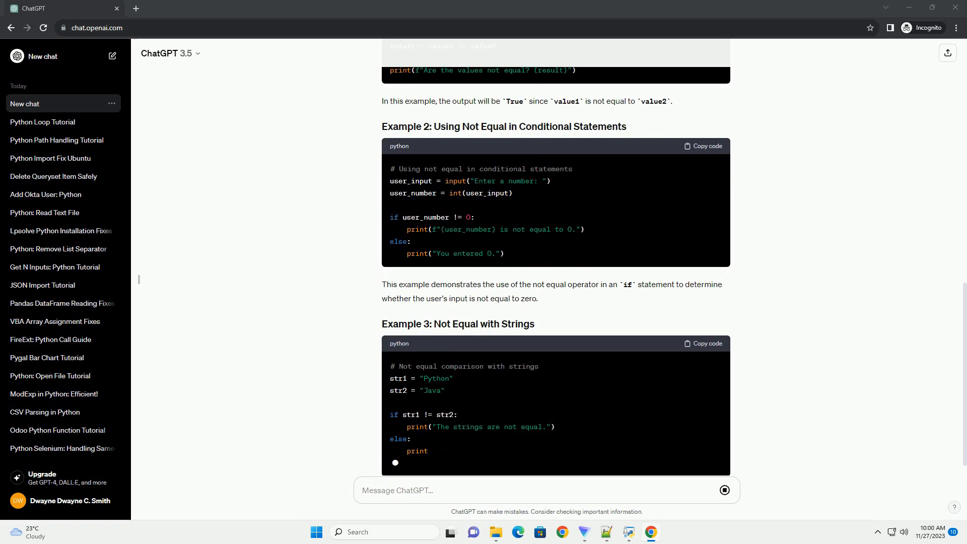
{"action": "scroll", "scroll_direction": "down", "scroll_amount": 3}
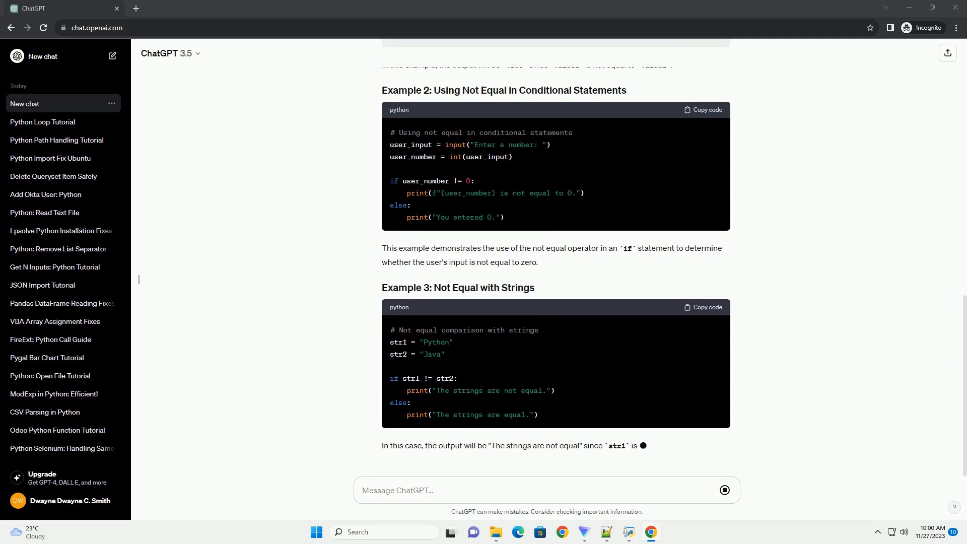
{"action": "scroll", "scroll_direction": "down", "scroll_amount": 3}
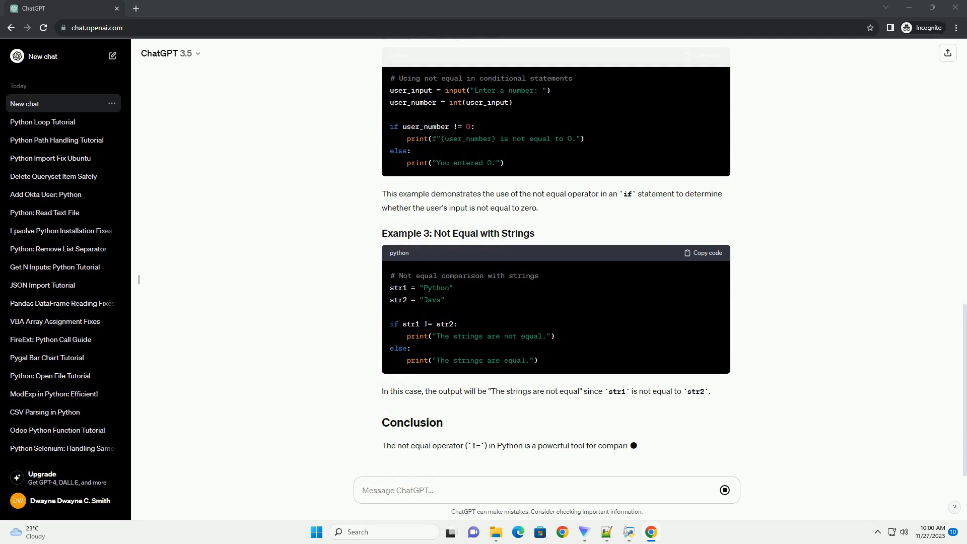
{"action": "scroll", "scroll_direction": "down", "scroll_amount": 3}
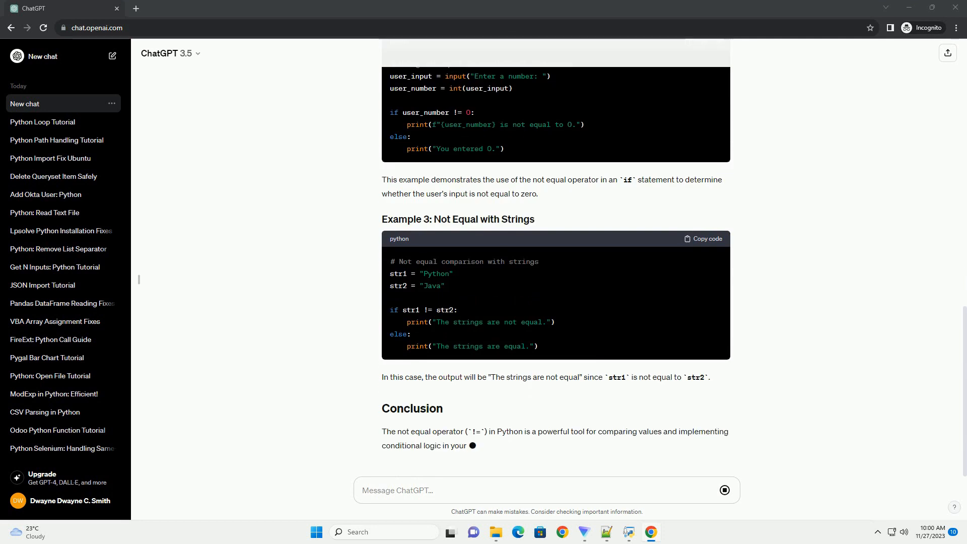